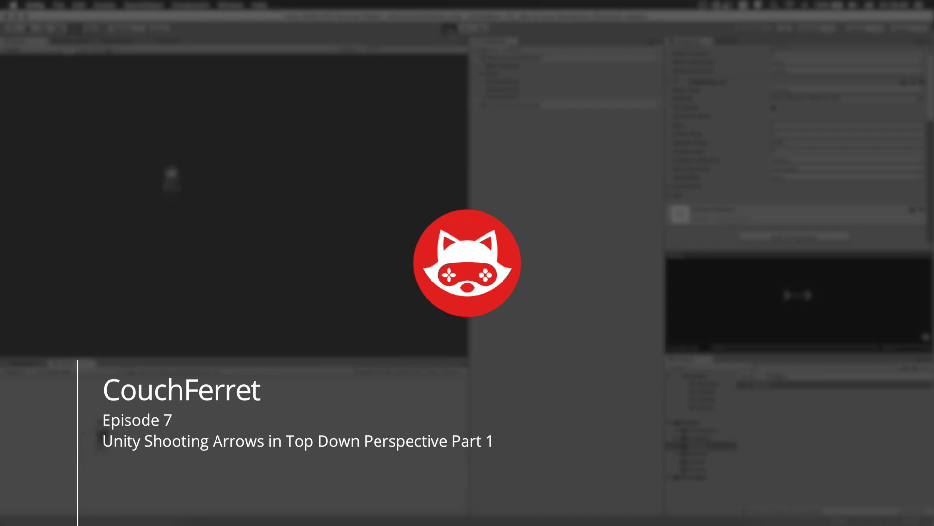
Enter play mode and fire arrows that spawn as Arrow(Clone) objects flying right.
click(449, 29)
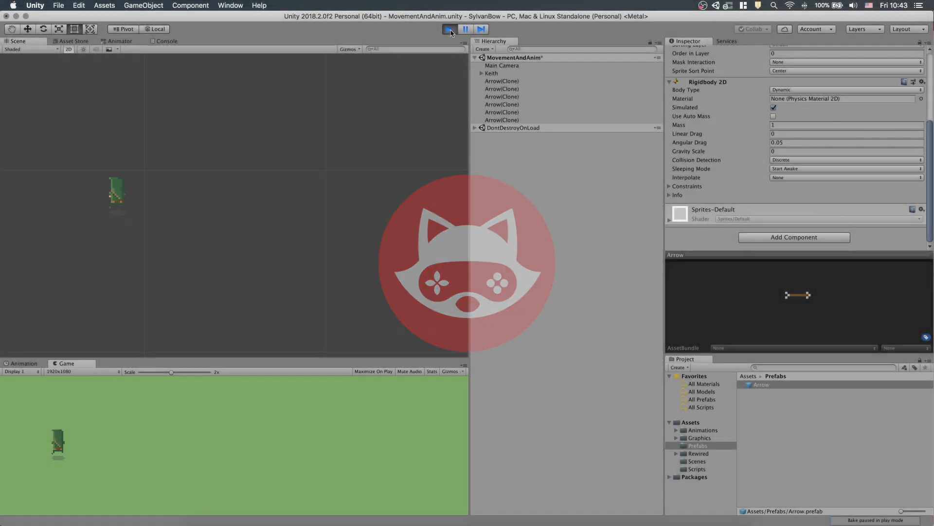
click(449, 29)
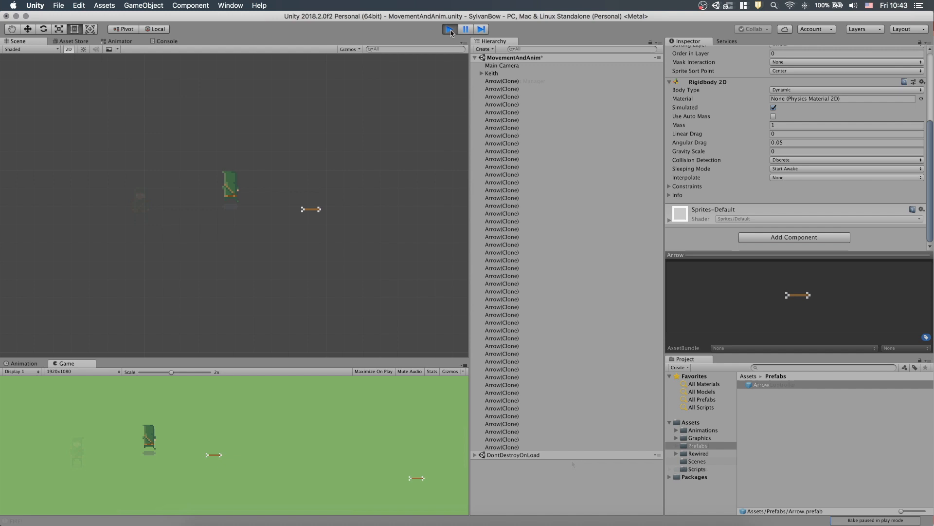
Stop the game preview and export the arrow sprite as Arrow.png into the Archer folder.
click(450, 29)
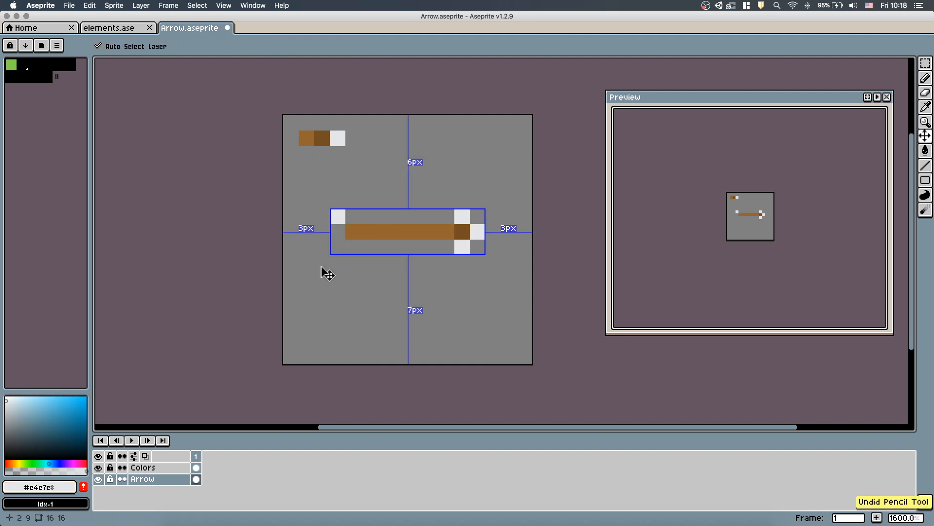
click(69, 6)
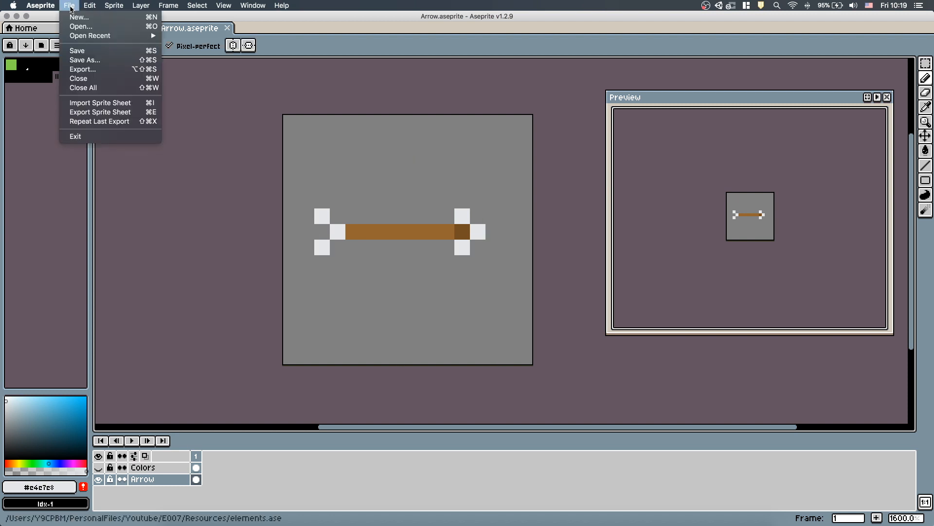
click(82, 69)
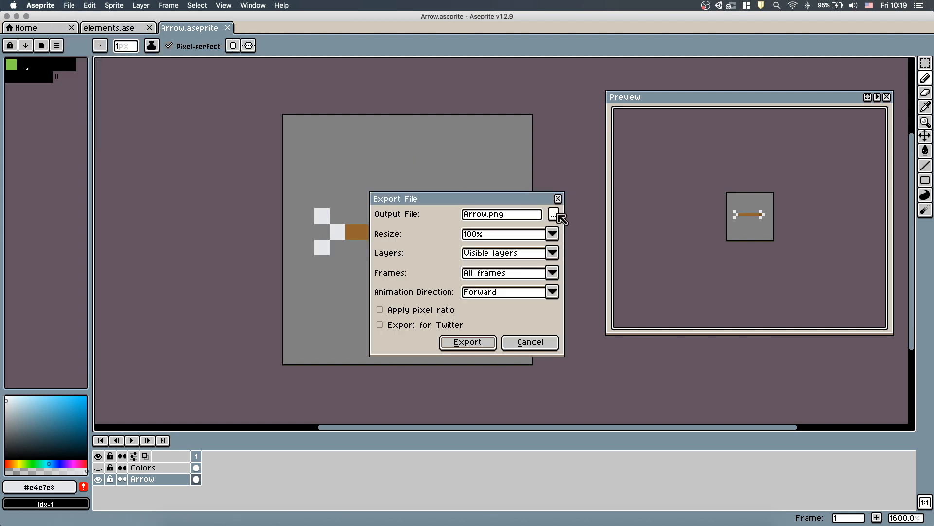
click(554, 215)
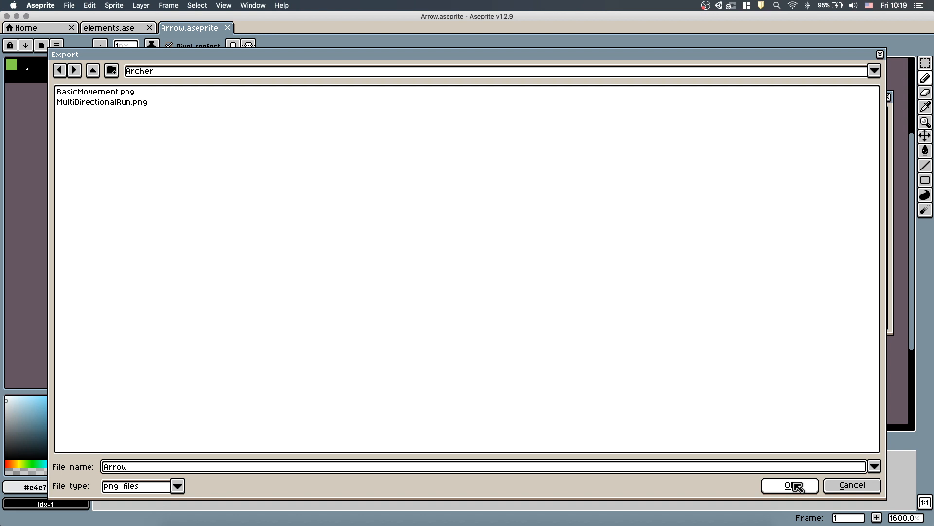
click(789, 485)
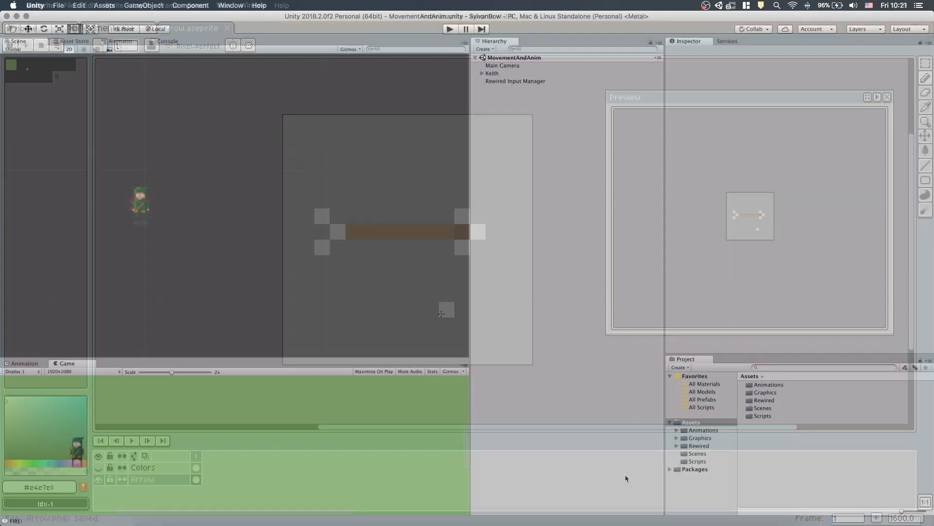
Set Arrow.png in Graphics/Archer to Point (no filter) filter mode.
click(761, 384)
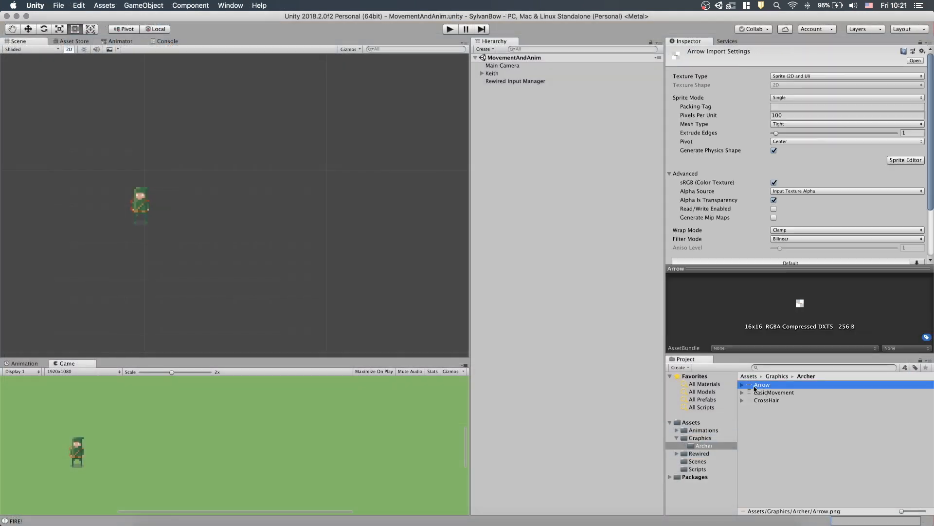
click(743, 385)
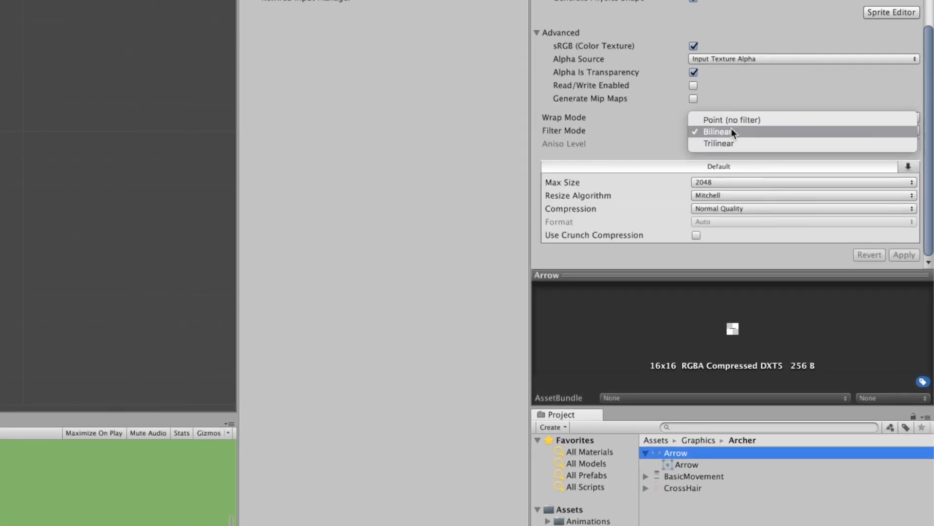
click(732, 120)
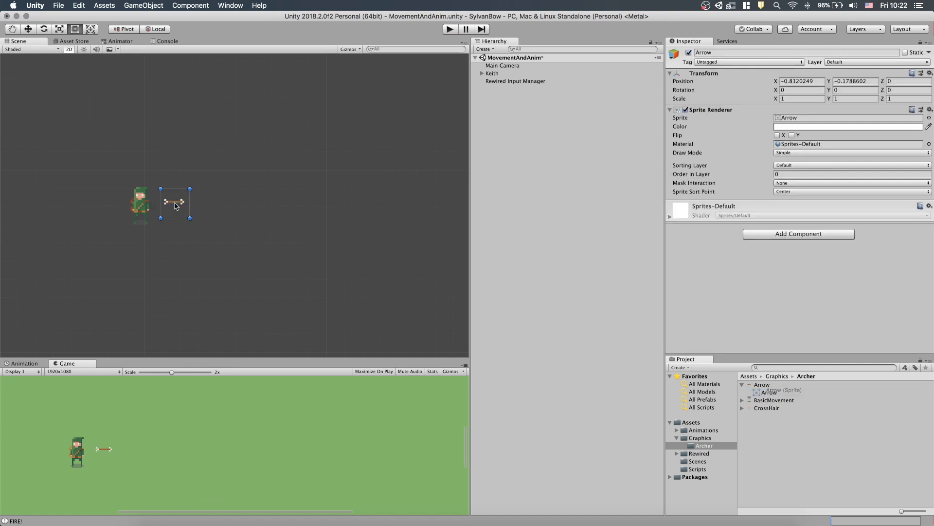
Select the Arrow object placed right of the archer and start a new Assets folder.
click(494, 89)
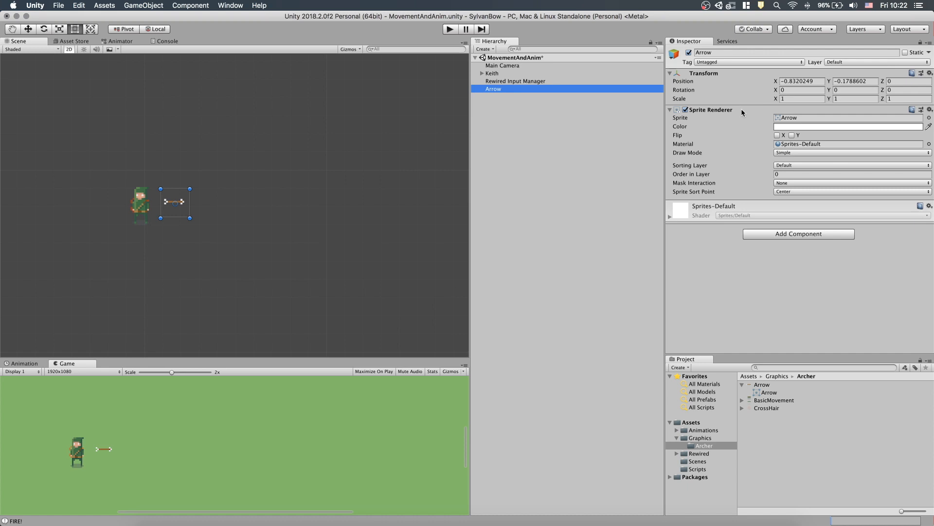
right_click(691, 421)
text(Prefabs)
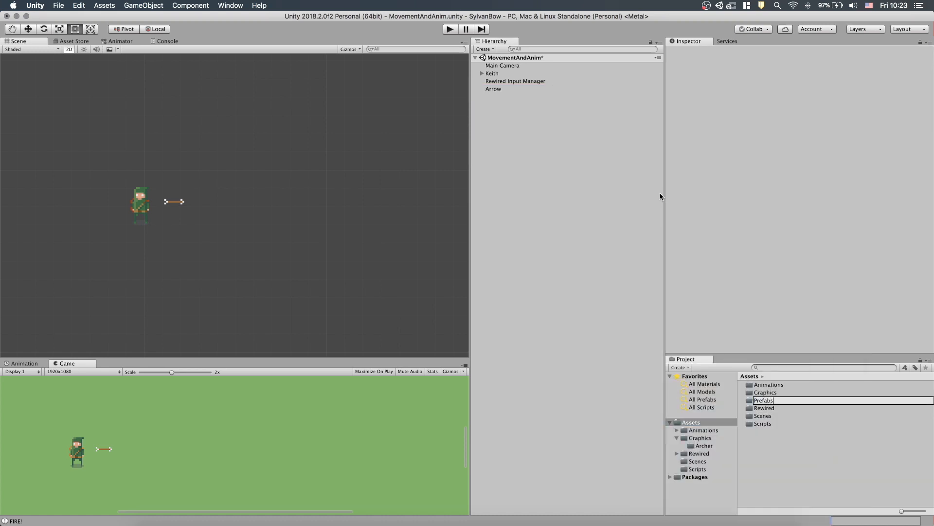
Save the scene's Arrow object as an Arrow prefab inside Assets/Prefabs.
click(698, 454)
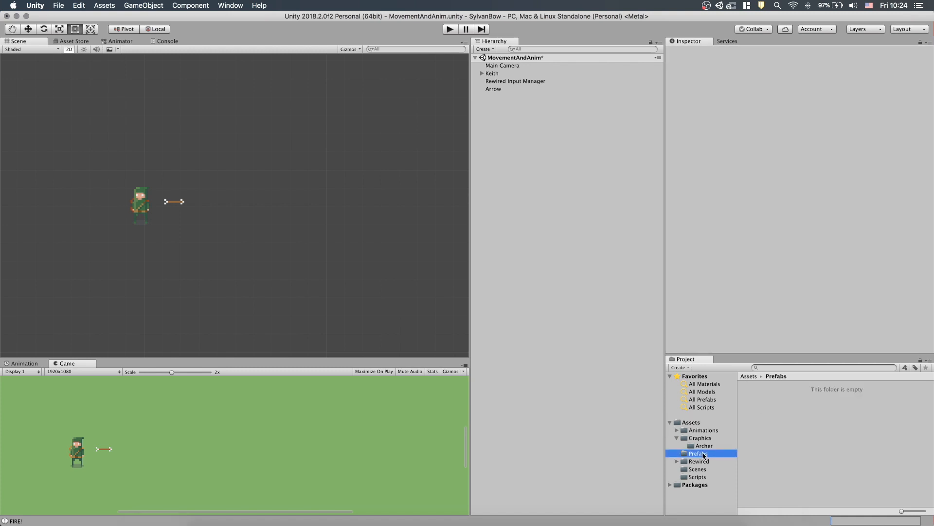
mouse_move(791, 418)
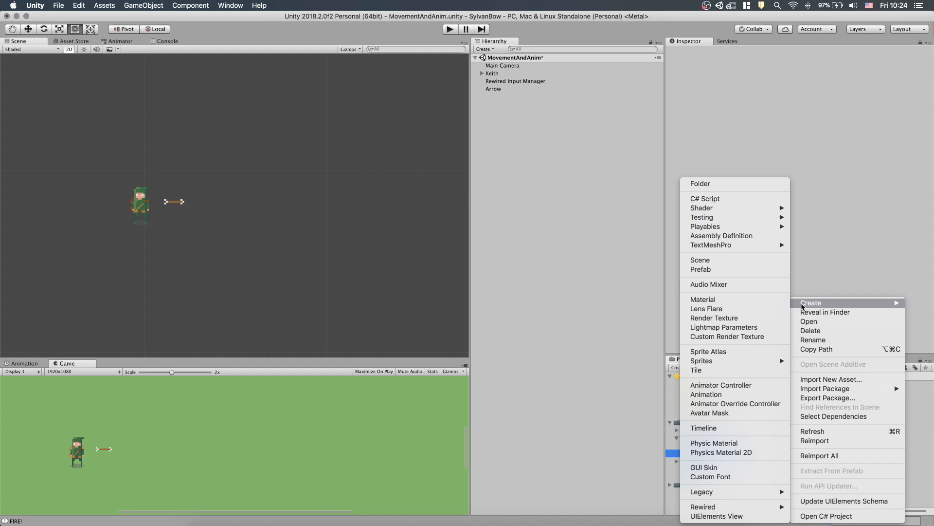
click(701, 268)
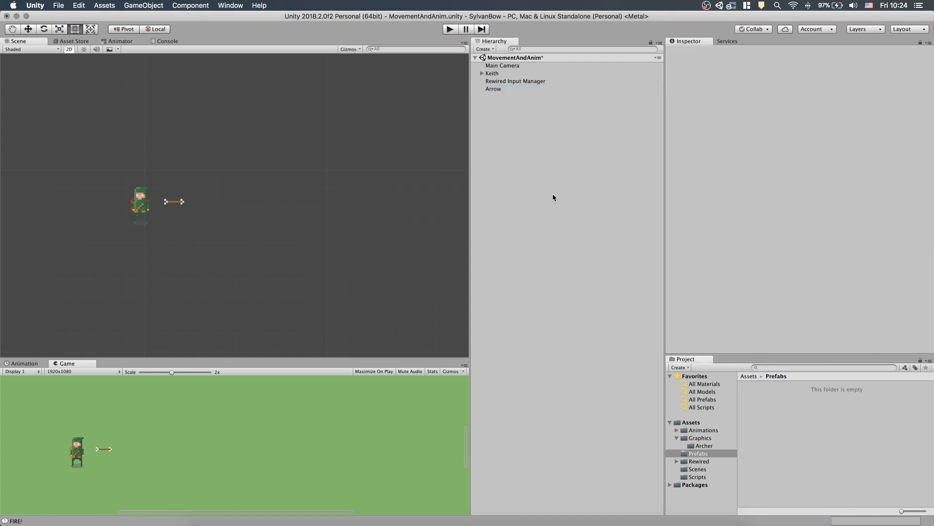
click(698, 445)
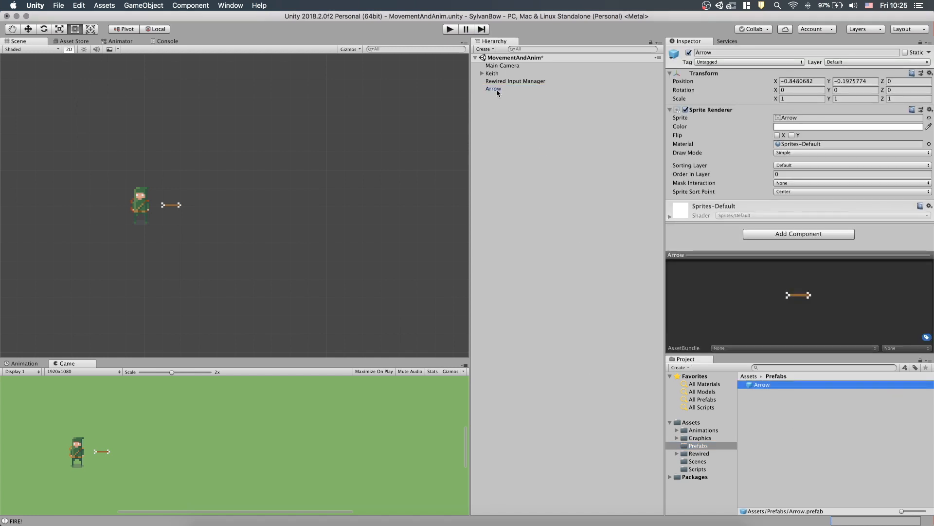
right_click(493, 89)
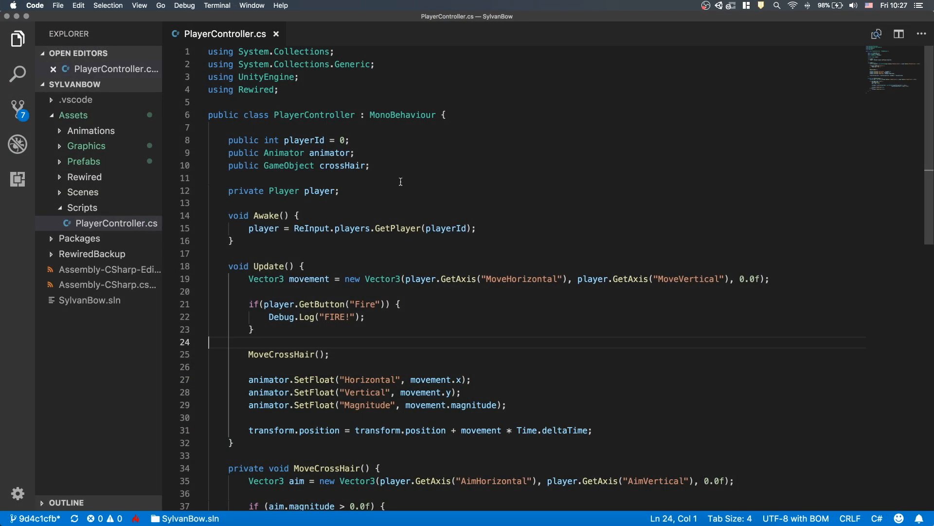
Add 'public GameObject arrowPrefab;' below the crossHair field in PlayerController.cs.
text(public GameObject arrowPref)
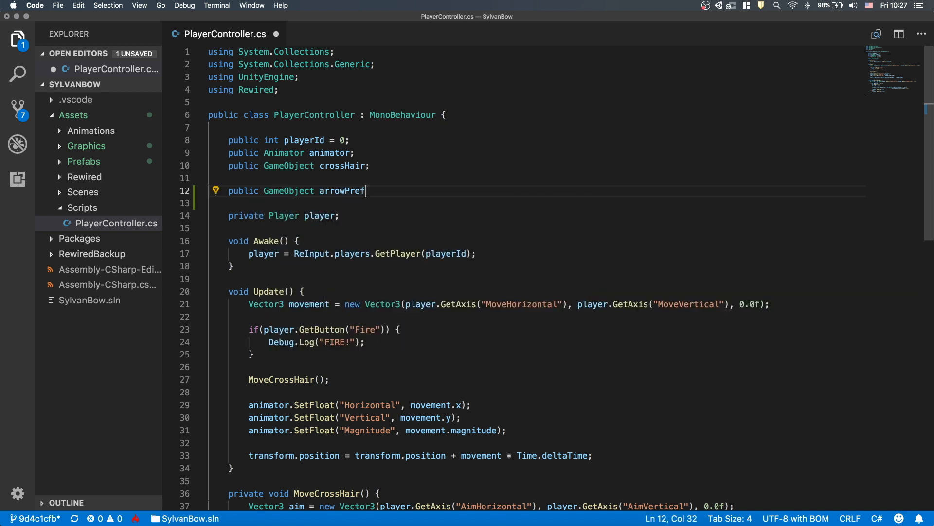
text(ab;)
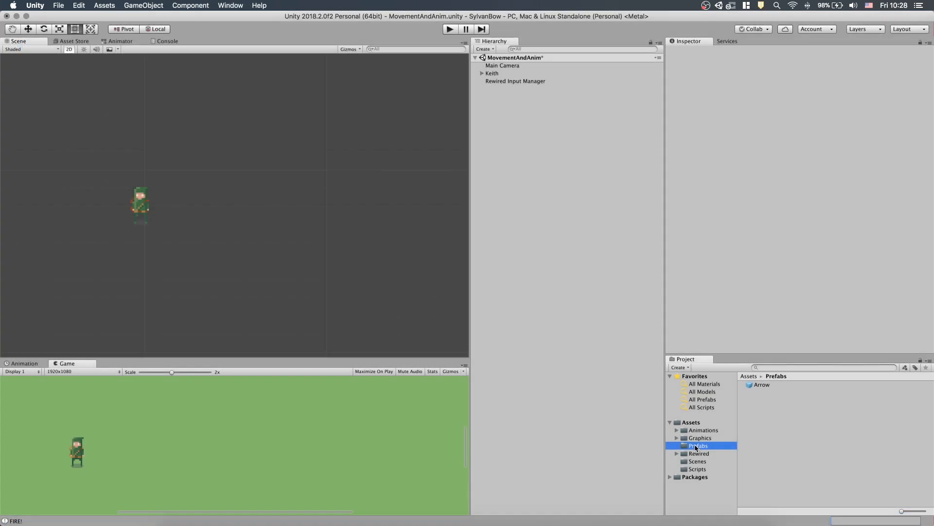
Select Keith and assign the Arrow prefab to Player Controller's Arrow Prefab field.
click(492, 72)
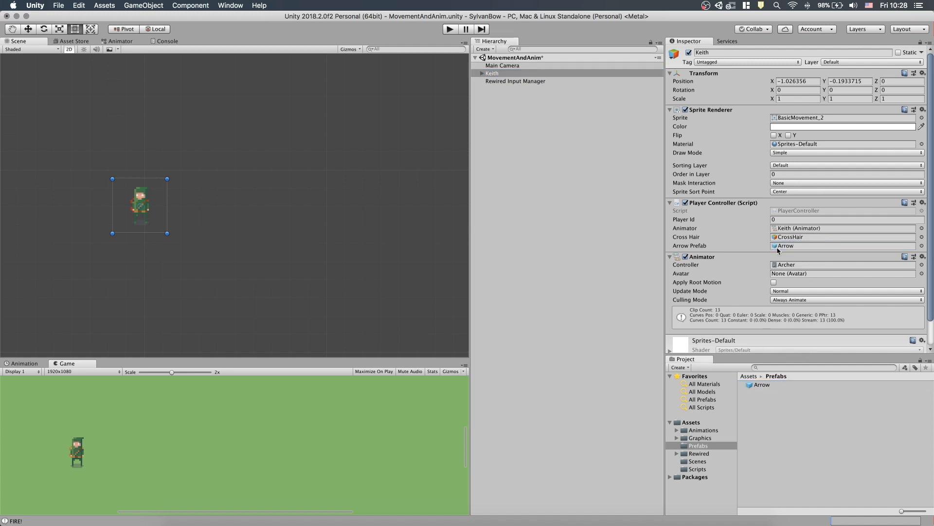
mouse_move(744, 249)
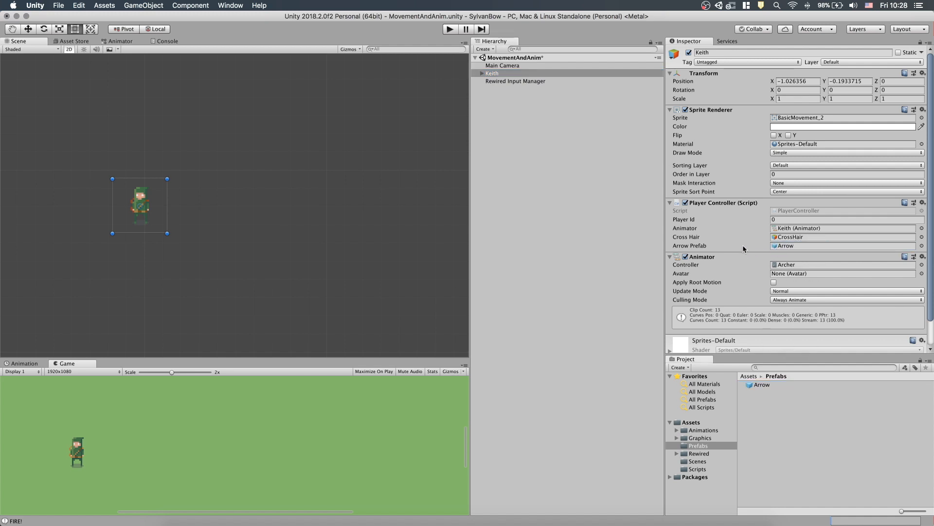
mouse_move(602, 322)
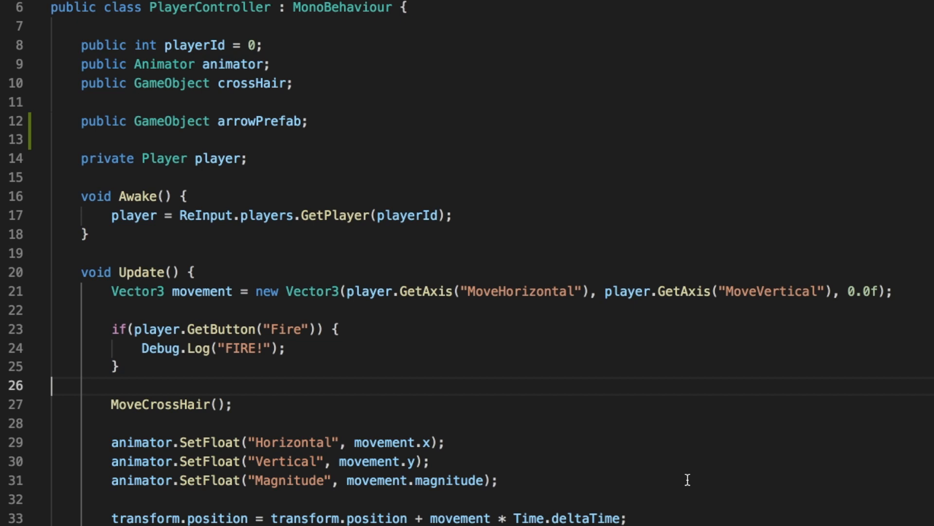
Make the Fire block call Instantiate(arrowPrefab, transform.position, Quaternion.identity).
scroll(down, 3)
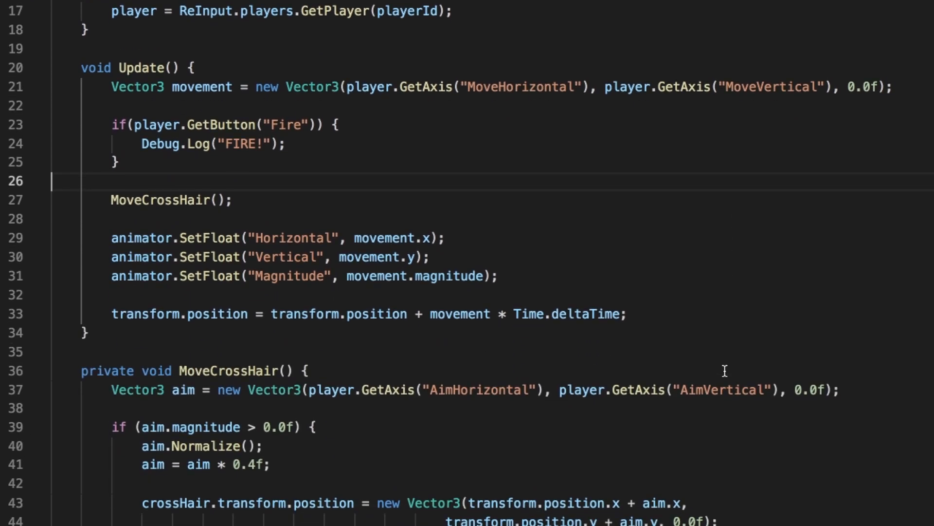
scroll(down, 3)
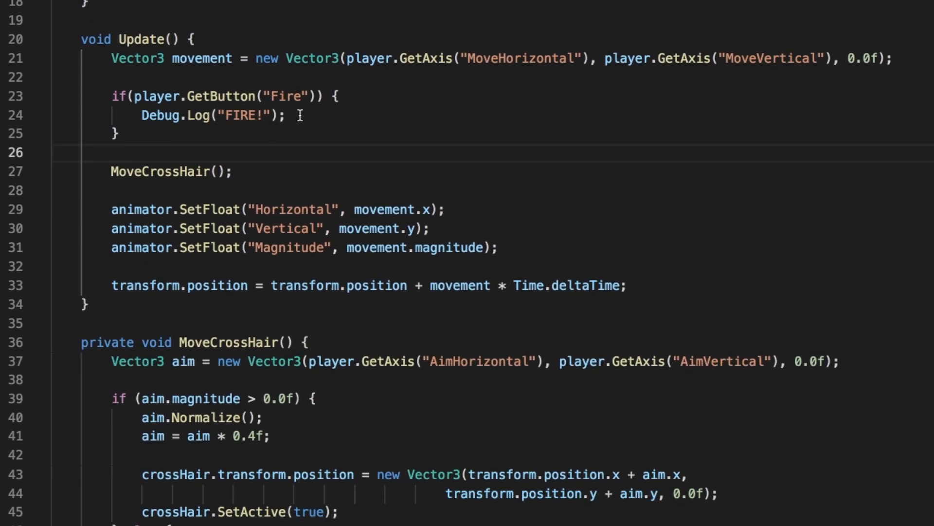
text(Instantiate()
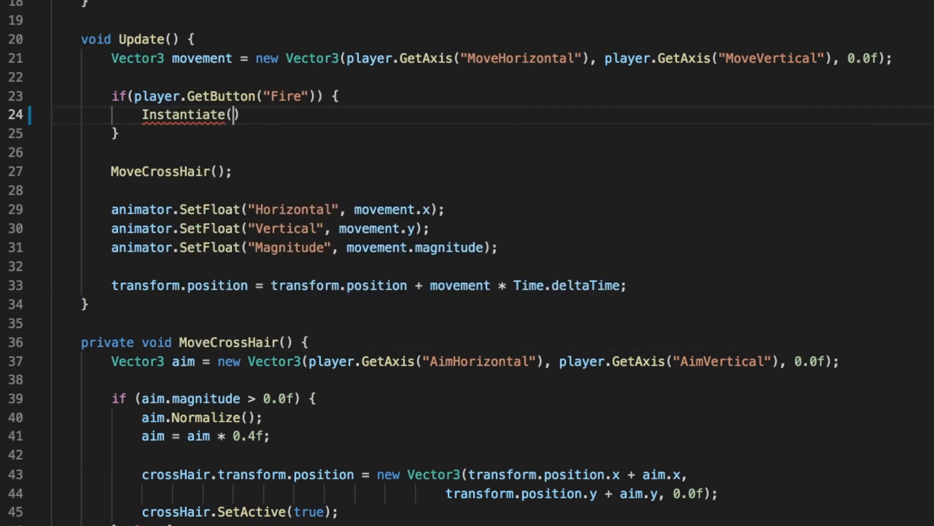
text(arrowPrefab, t)
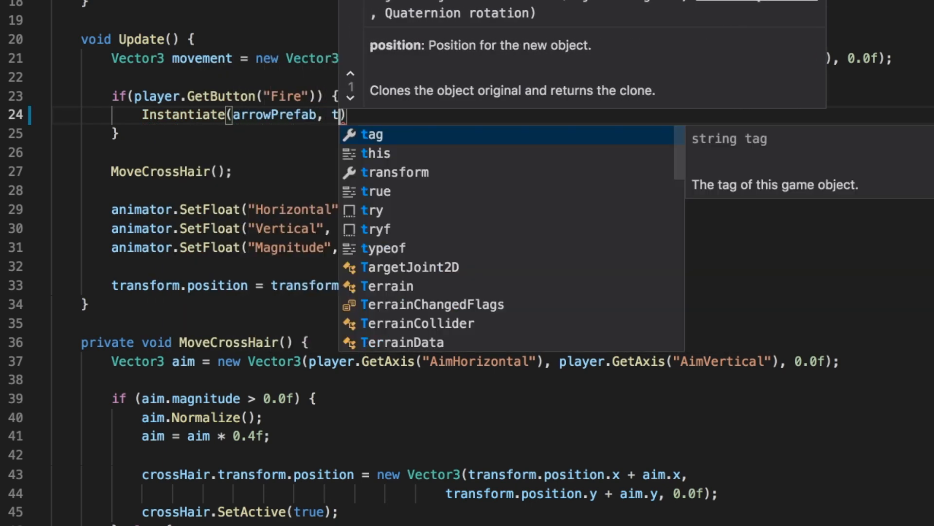
text(ransform.position, Quaternion.identity)
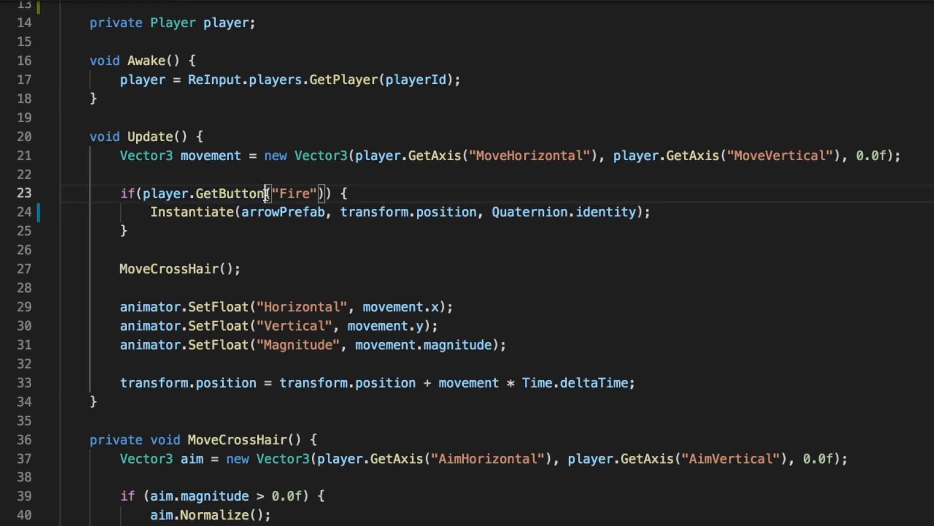
Switch the Fire check to GetButtonDown and store the instantiated object in 'GameObject arrow'.
text(Down)
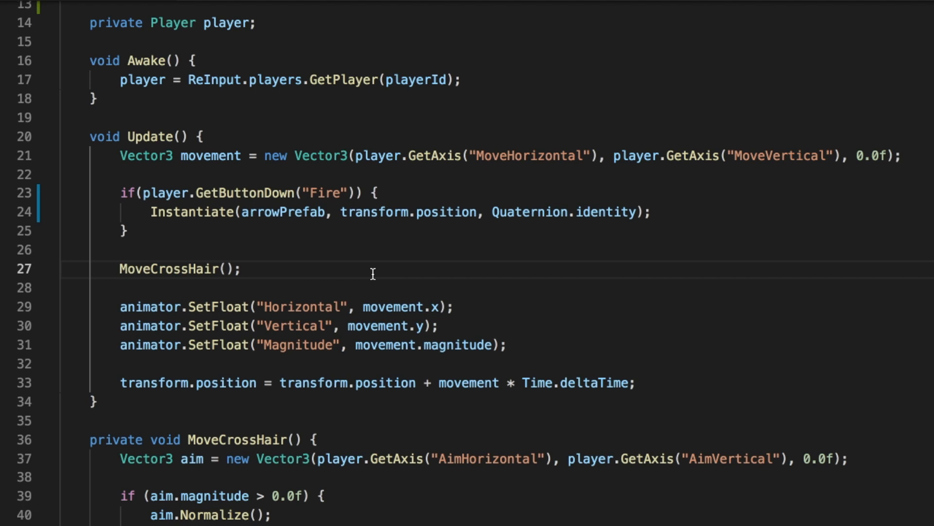
click(241, 268)
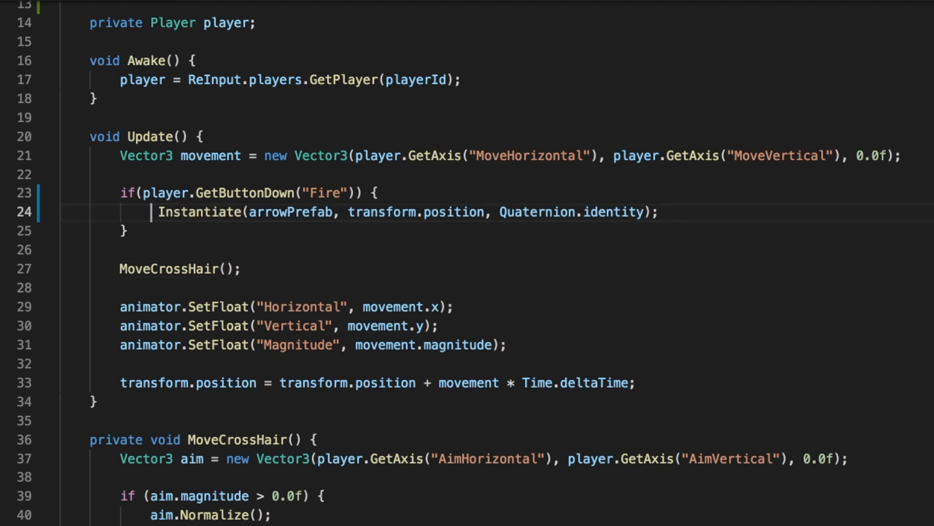
text(GameObject arrow =)
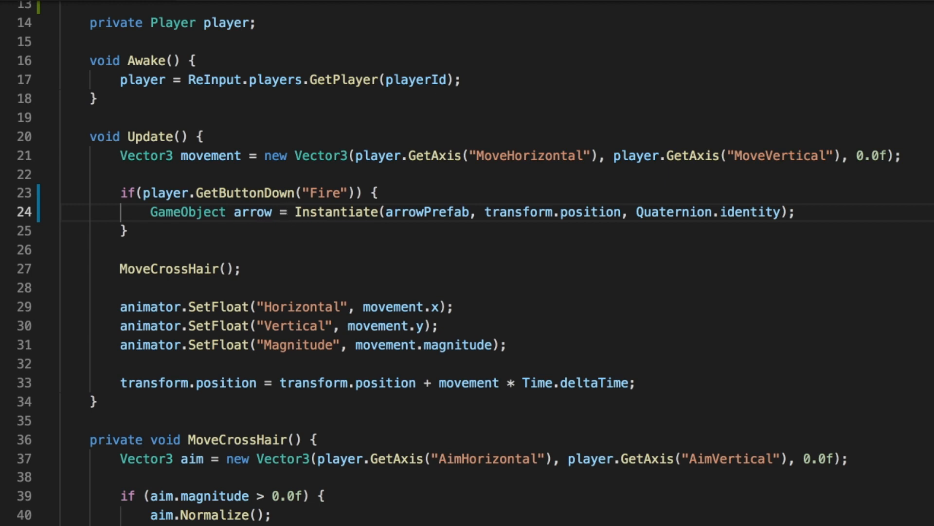
click(289, 212)
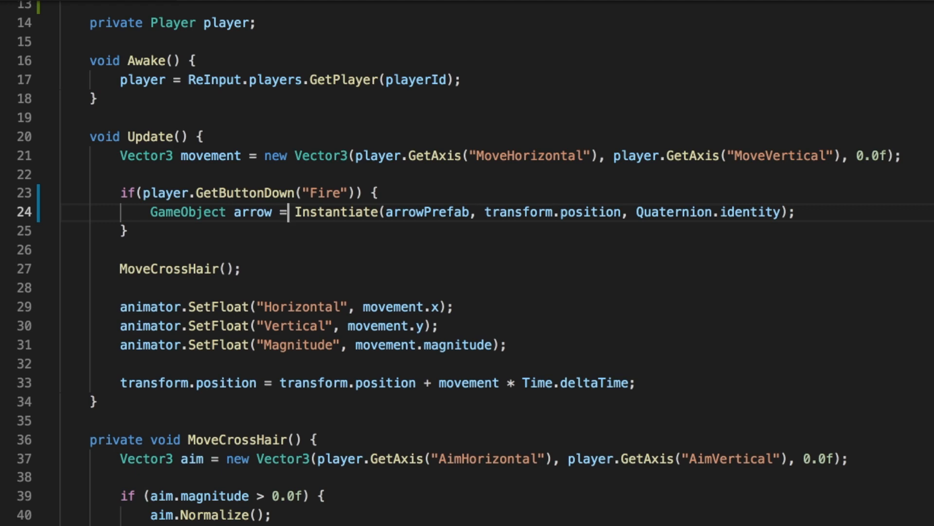
mouse_move(409, 271)
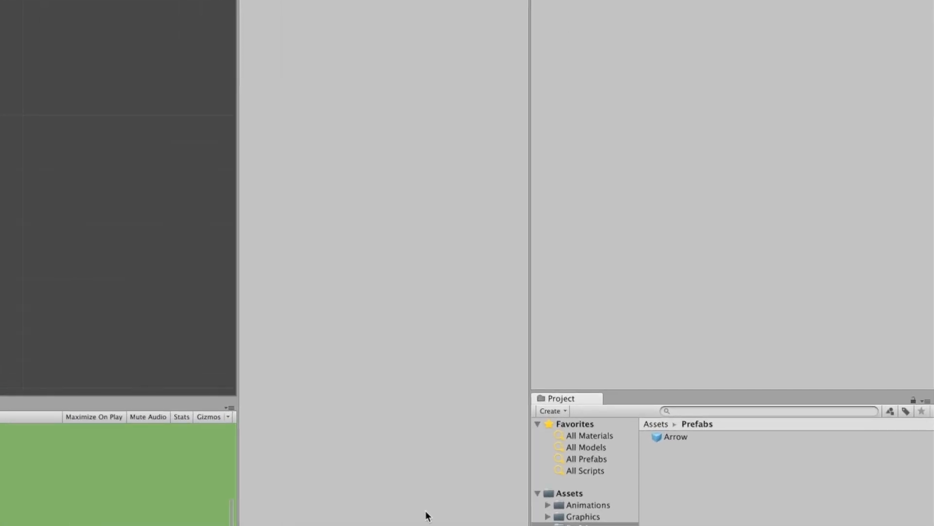
Select the Arrow prefab and search 'ri' under Add Component for Rigidbody 2D.
click(674, 436)
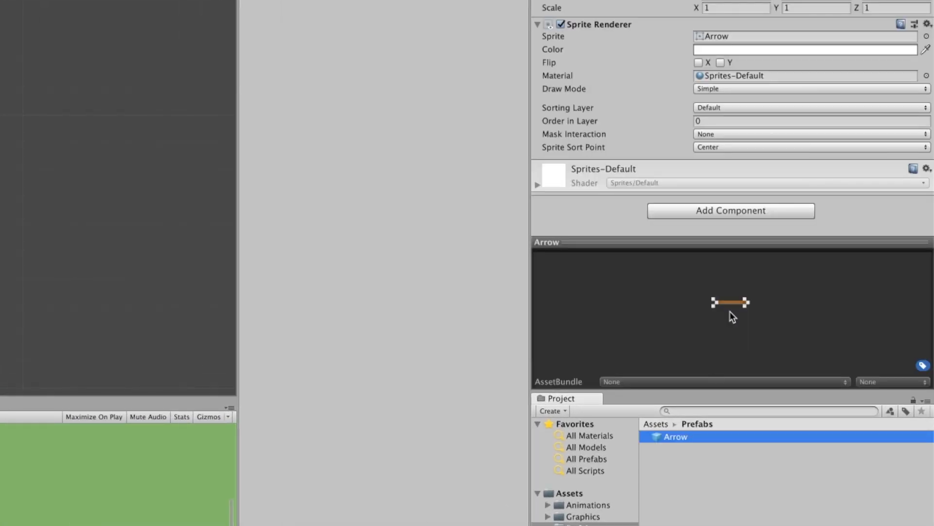
click(730, 211)
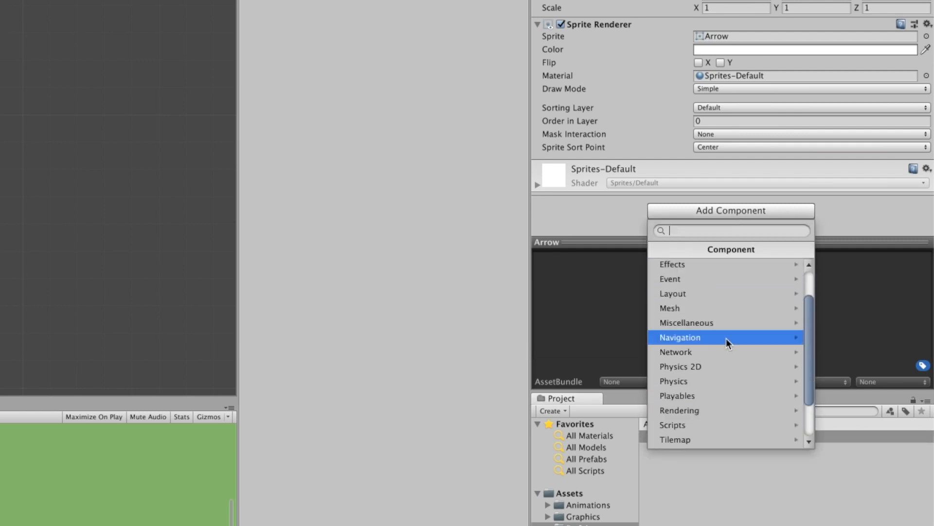
mouse_move(701, 236)
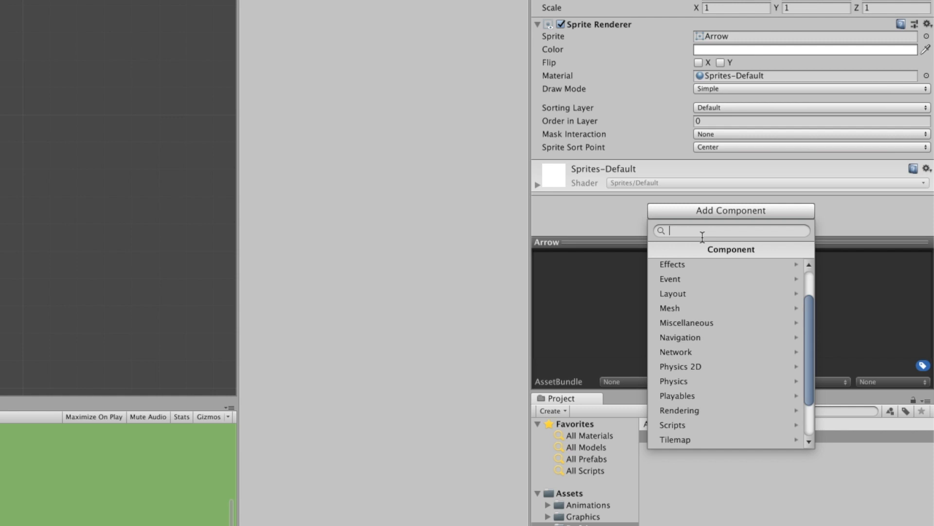
text(ri)
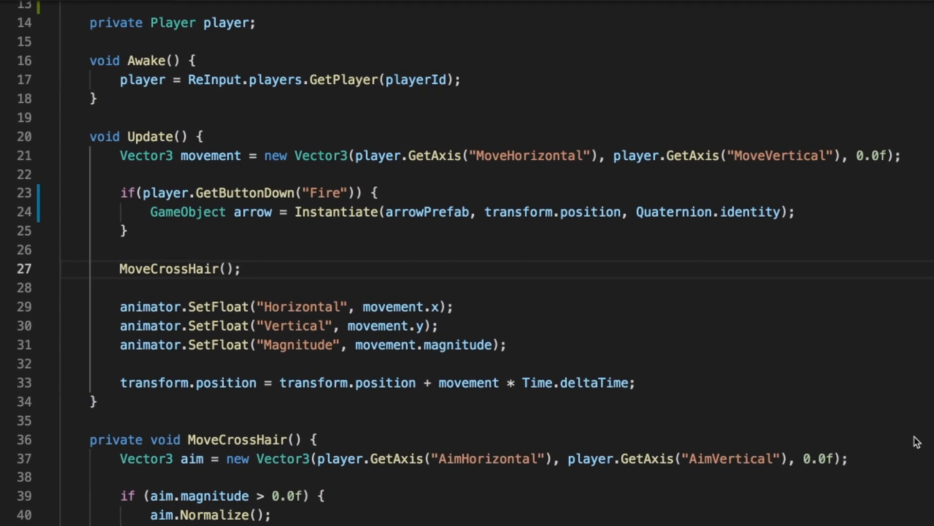
After the arrow assignment, add arrow.GetComponent<Rigidbody2D>().velocity = new Vector2(1.0f, 0.0f).
click(242, 268)
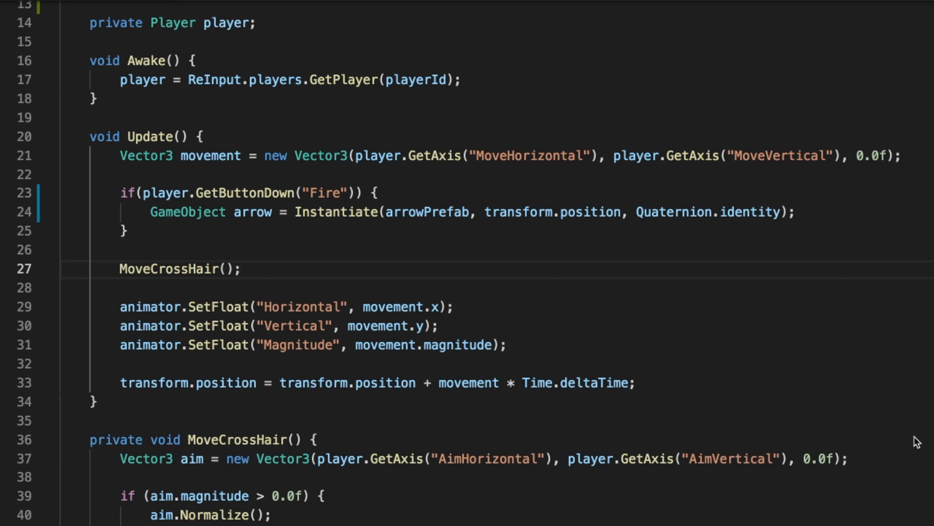
click(241, 268)
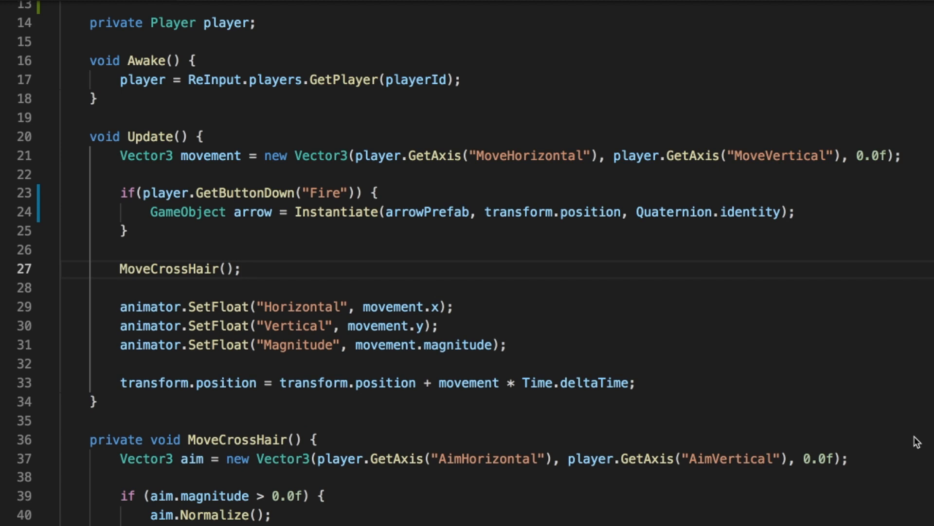
click(241, 268)
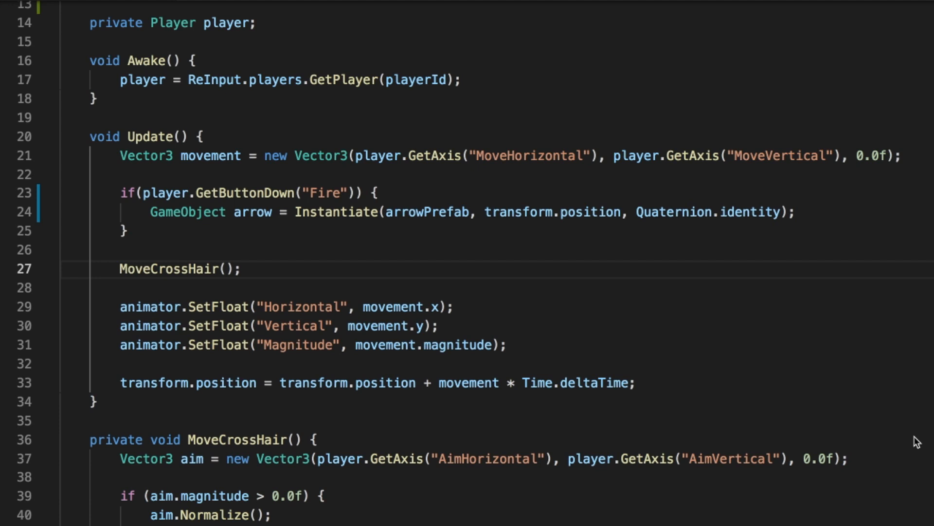
click(242, 269)
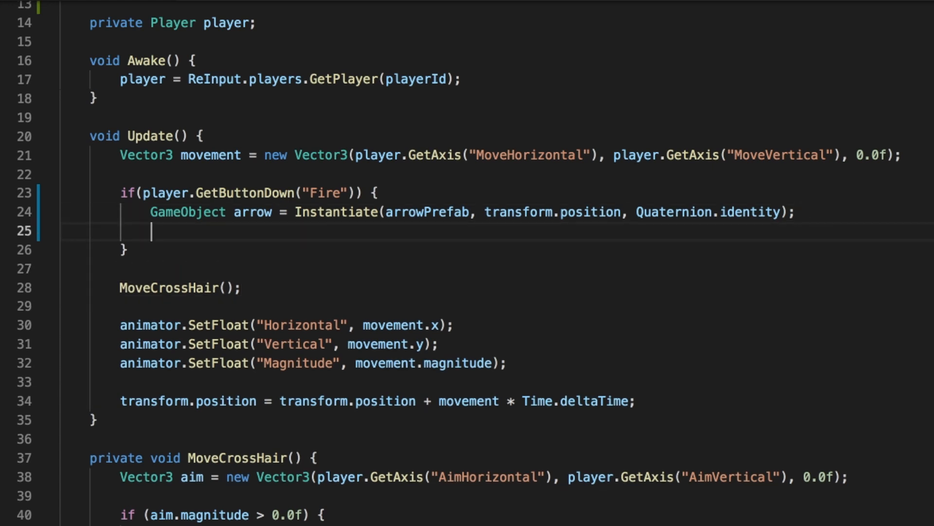
text(arrow.GetComponent<Rigidbody2D)
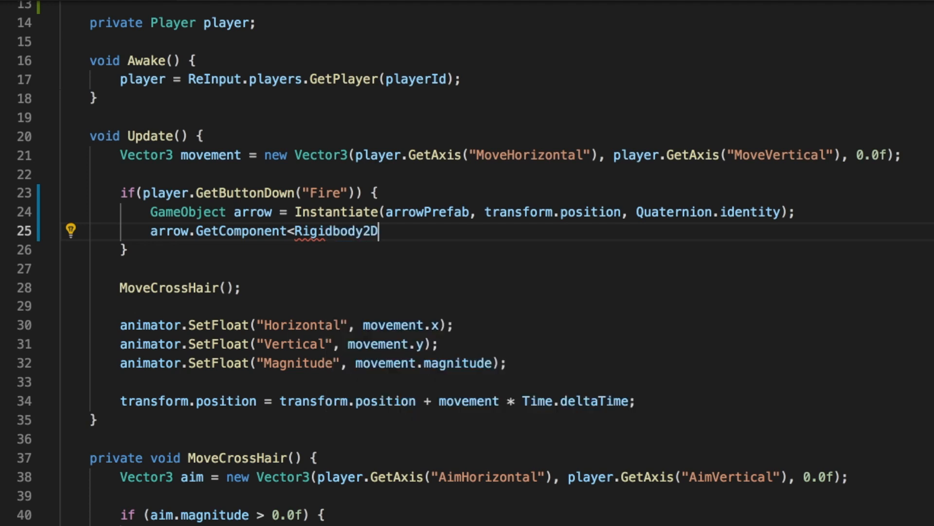
text(>())
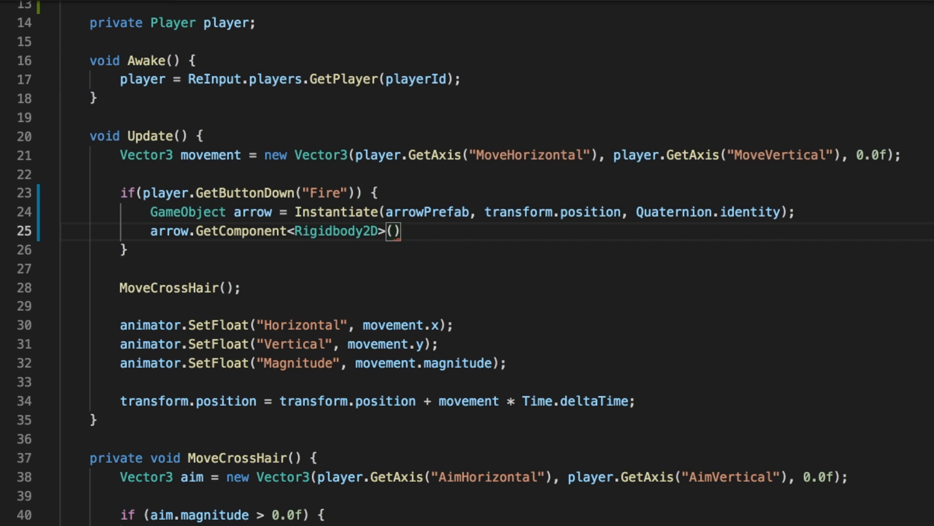
text(.v)
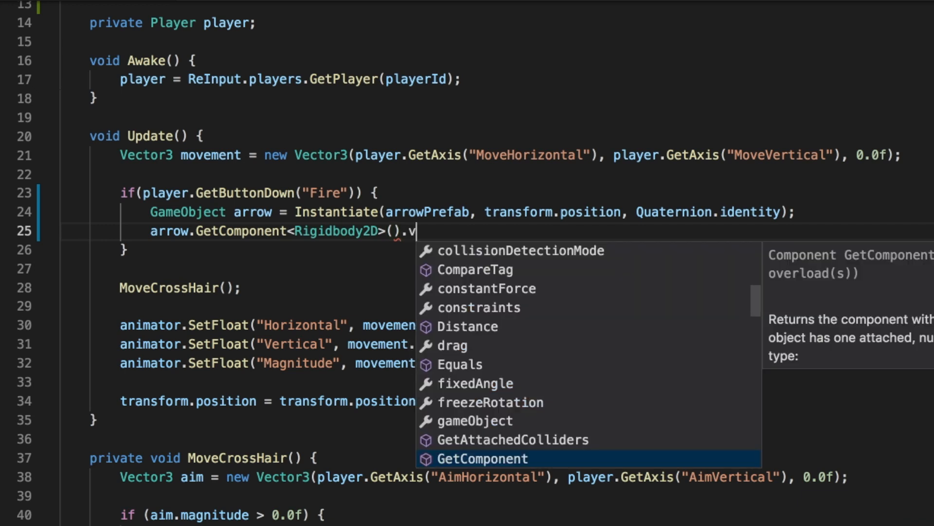
text(elocity =)
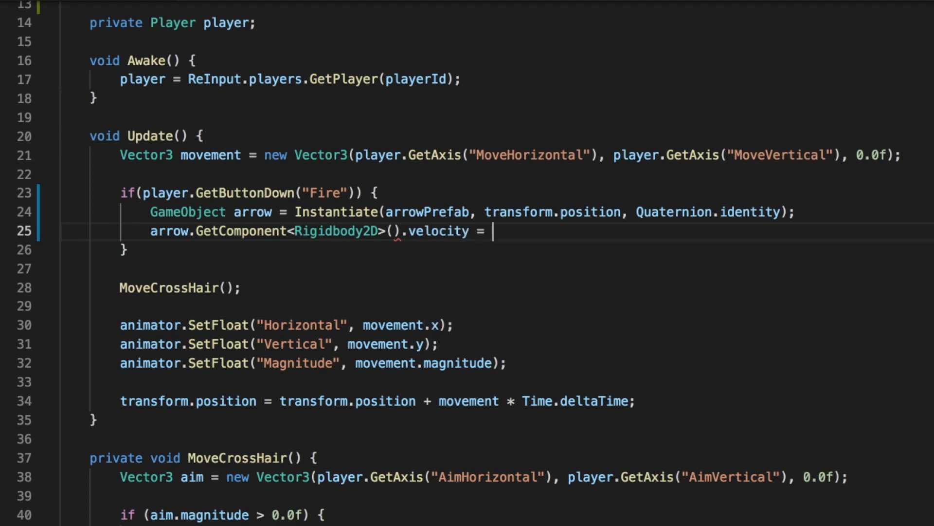
text(new Vector2)
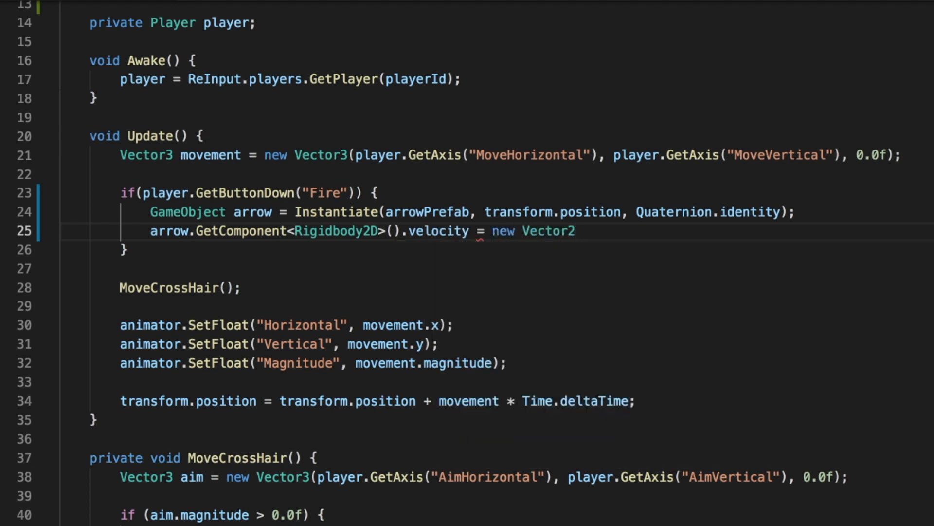
text((1)
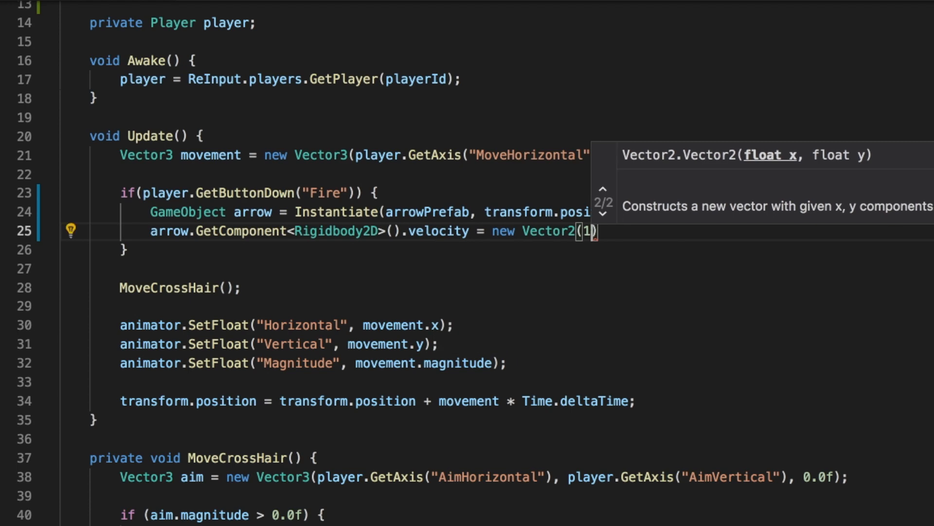
text(.0f, 0)
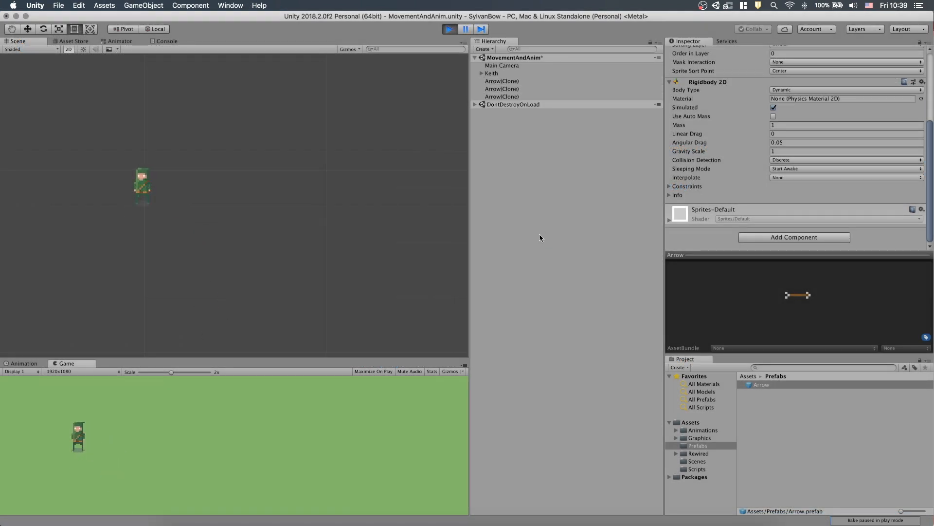
Stop play mode, inspect the Arrow prefab, and change the velocity's x value to 5.0f.
click(449, 29)
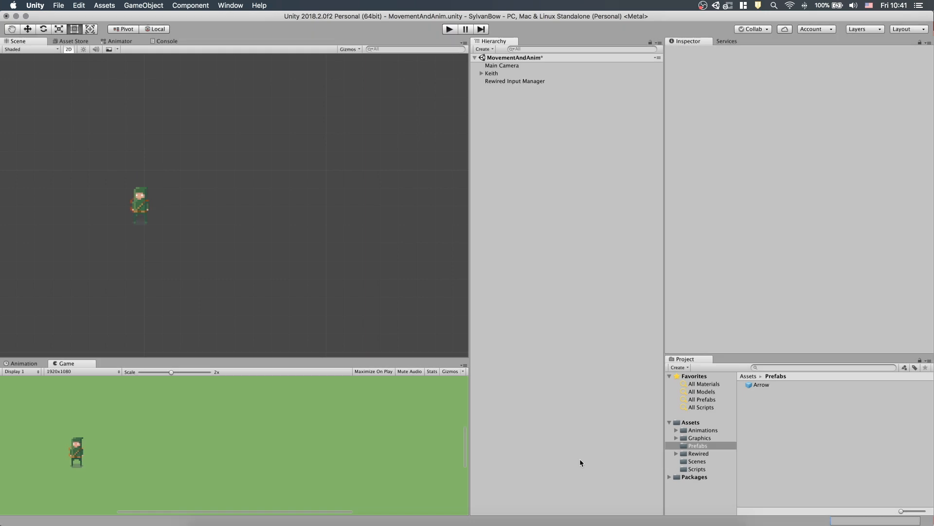
click(761, 384)
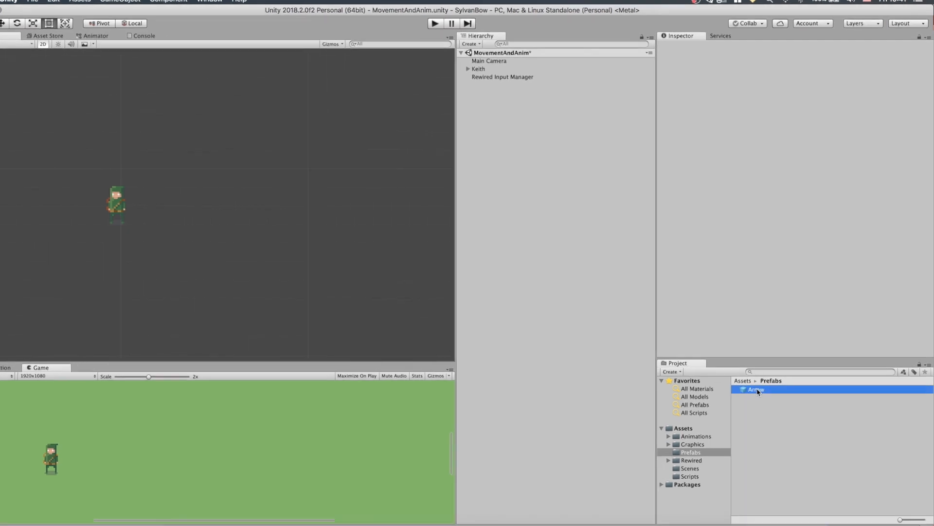
click(756, 389)
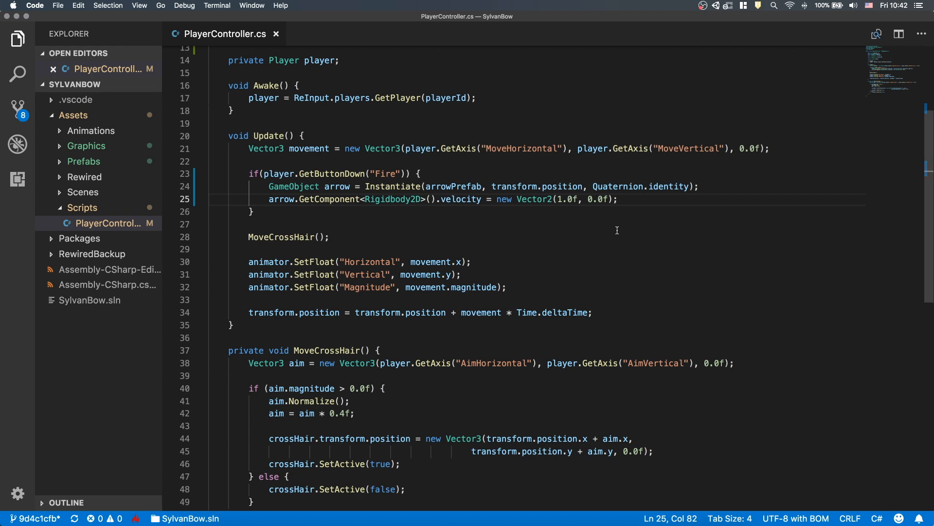
text(5.0f)
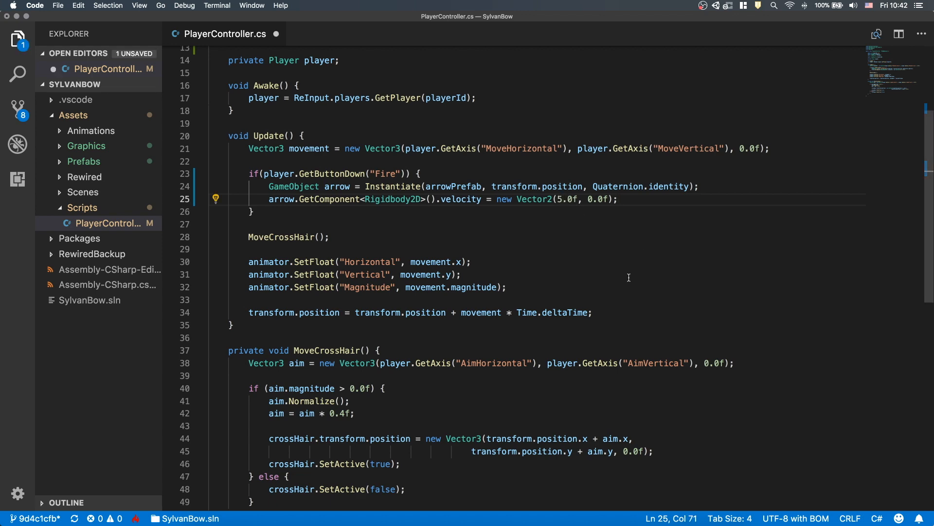